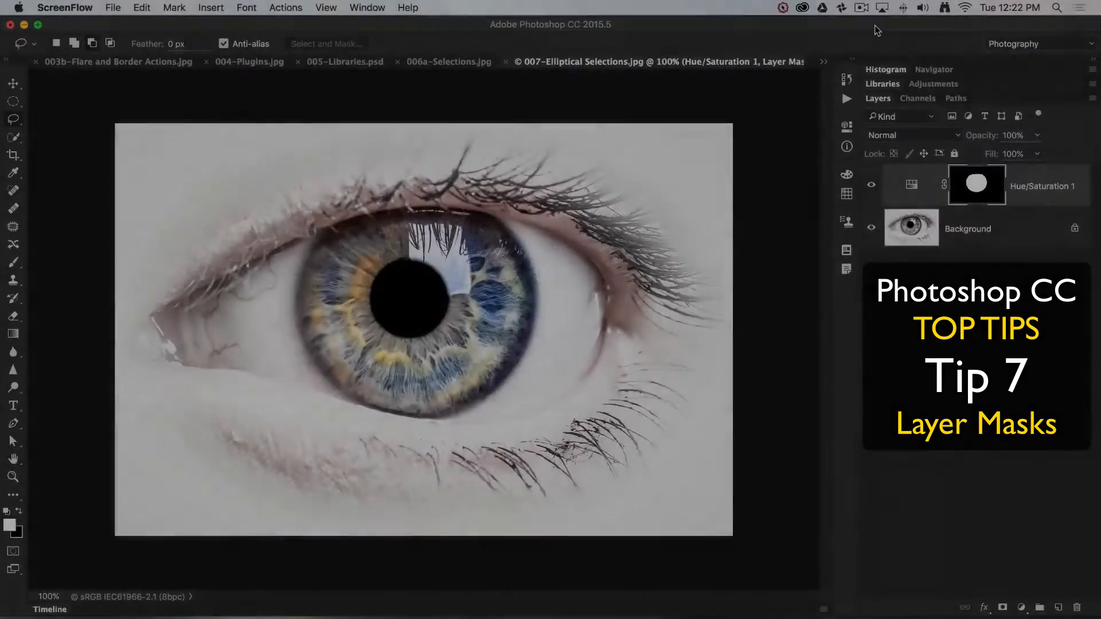
- Toggle the Hue/Saturation mask off and on, then display it alone as a white oval on black
left_click(976, 185)
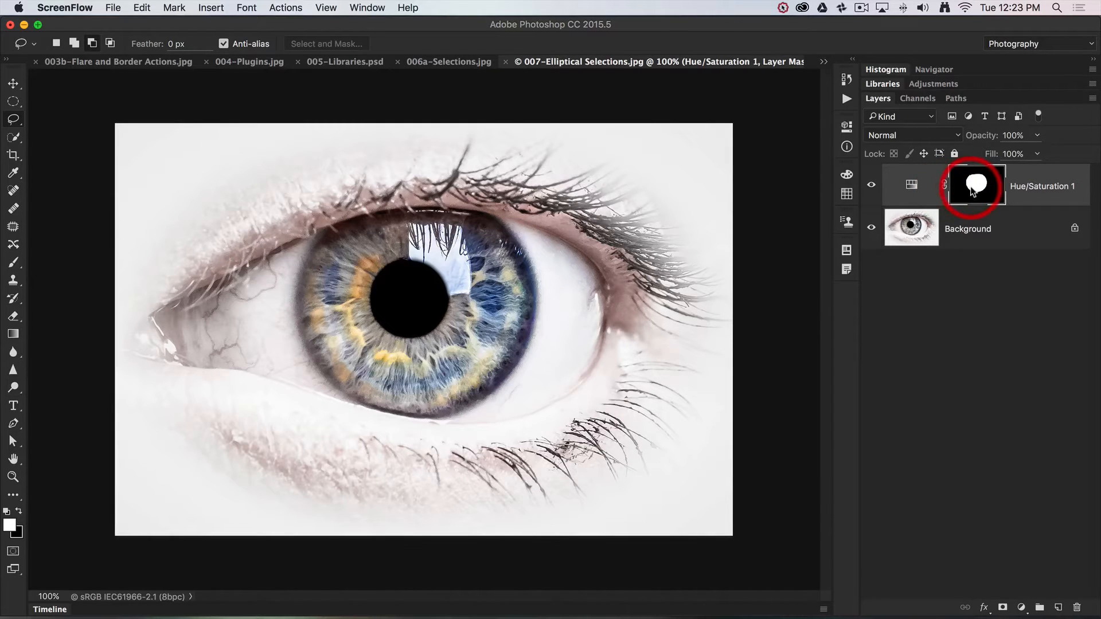
left_click(976, 184)
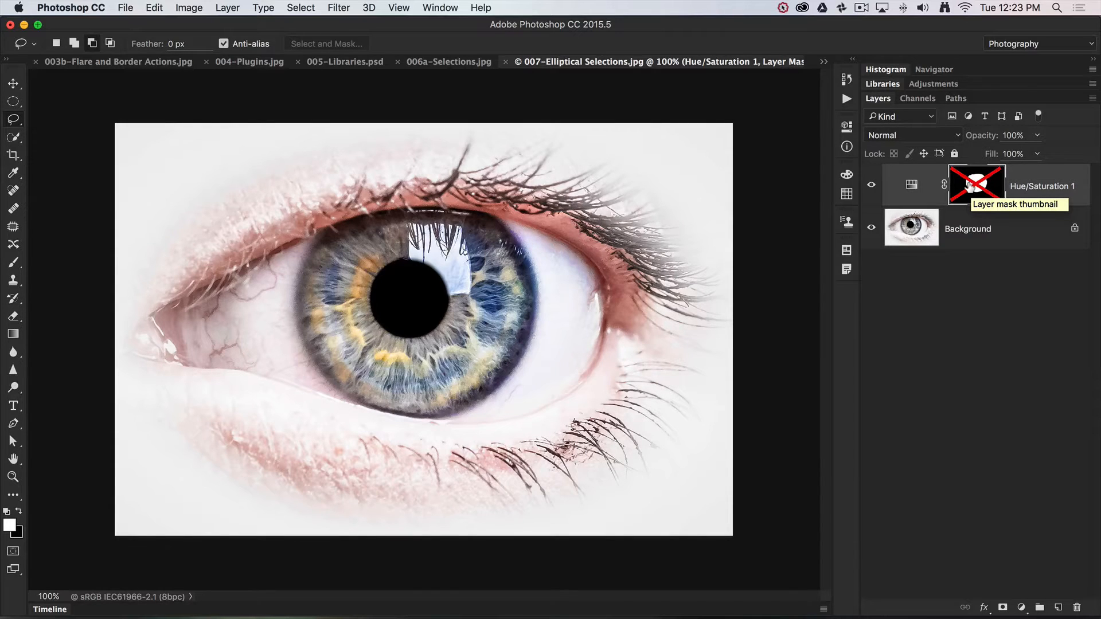
mouse_move(976, 184)
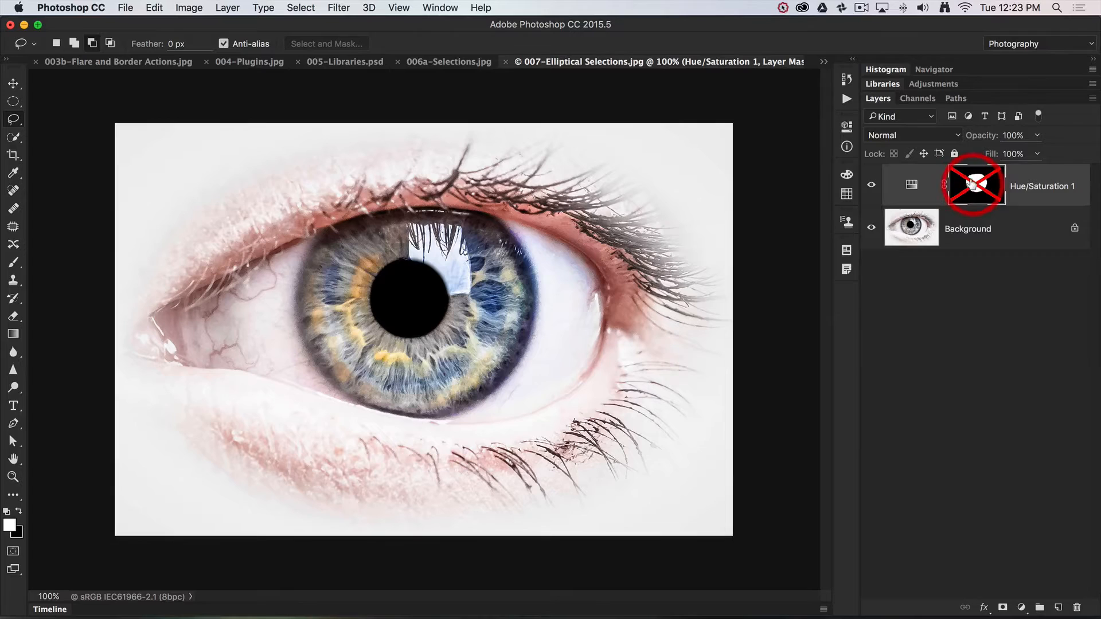
left_click(974, 183)
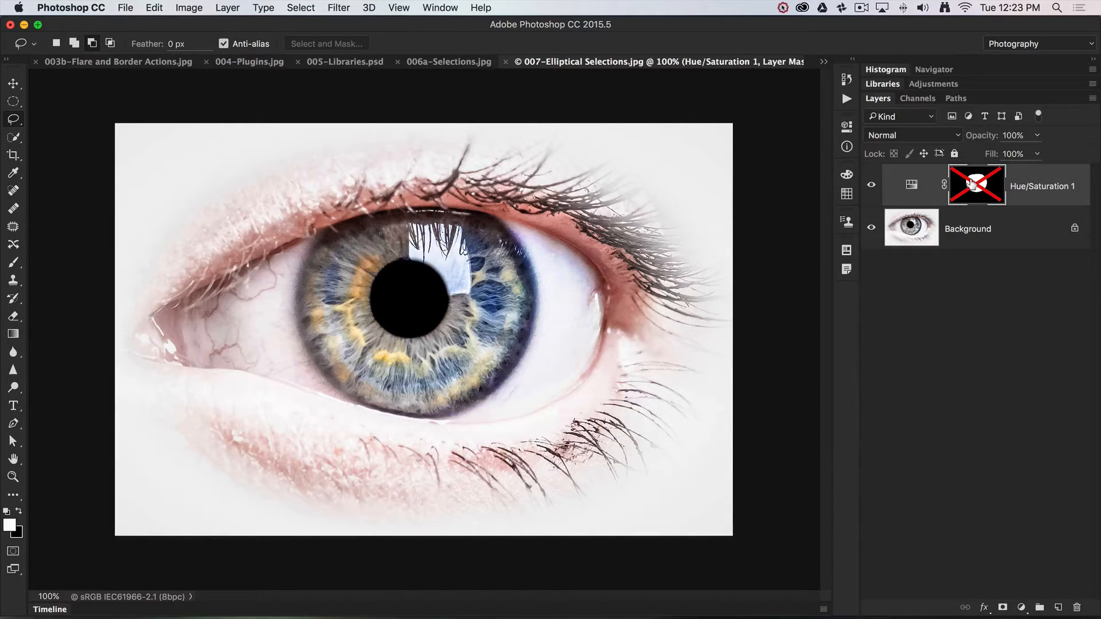
left_click(976, 185)
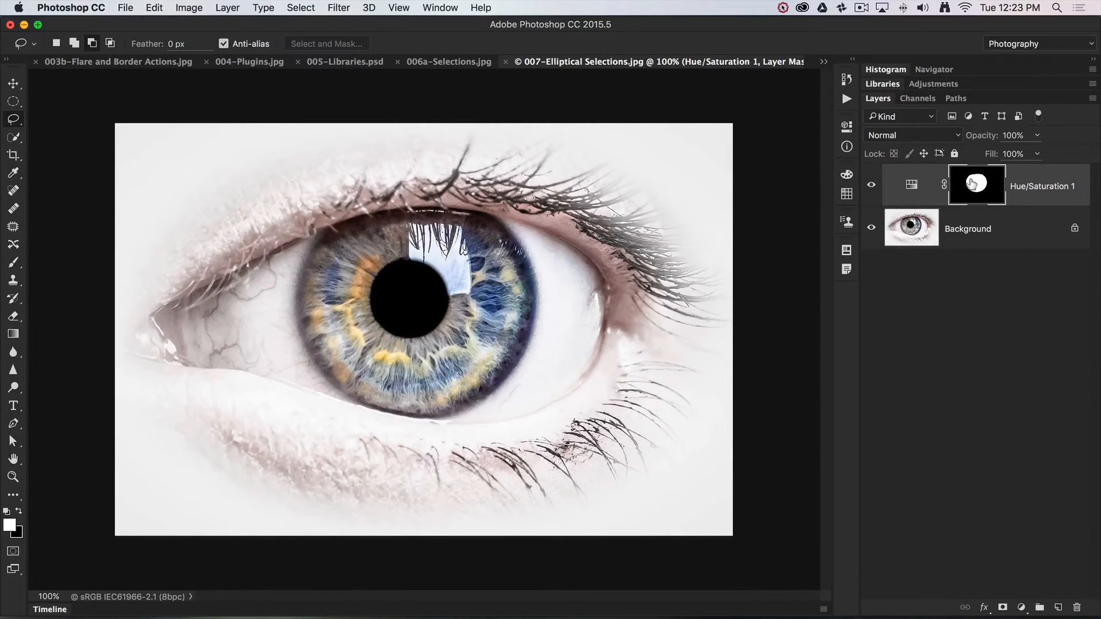
left_click(976, 185)
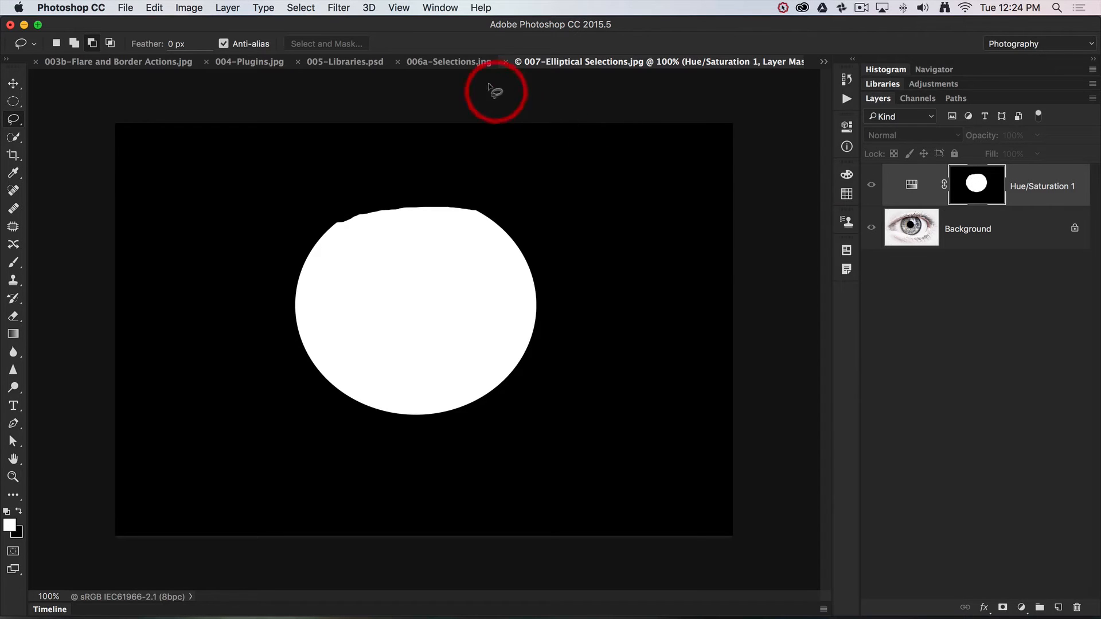
mouse_move(337, 10)
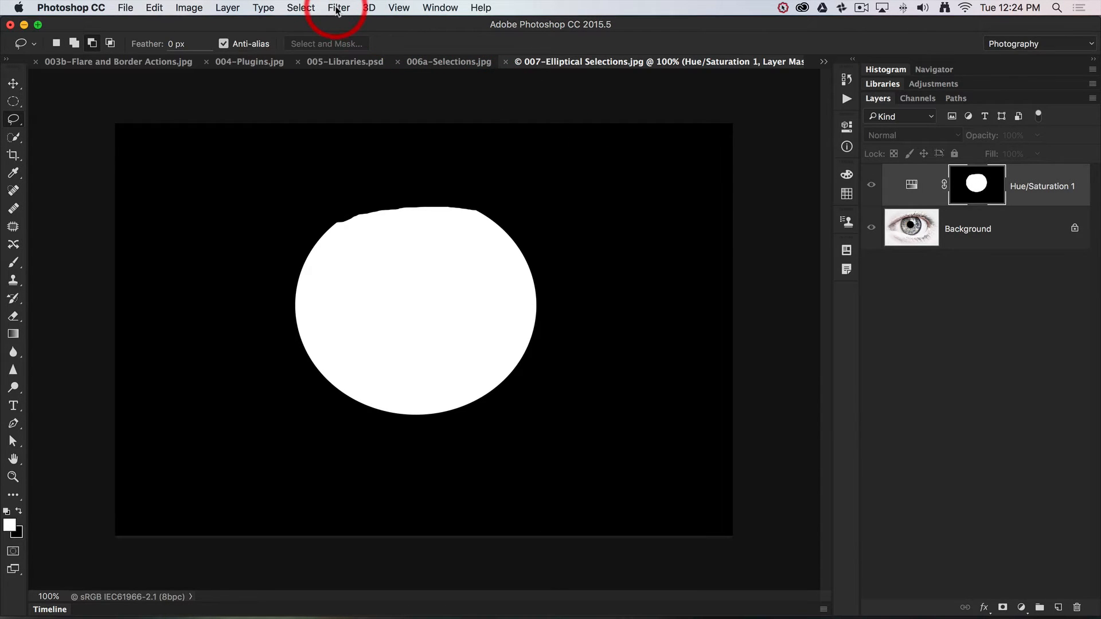
- Apply a 4.8-pixel Gaussian Blur to the mask to soften its oval edge
left_click(338, 8)
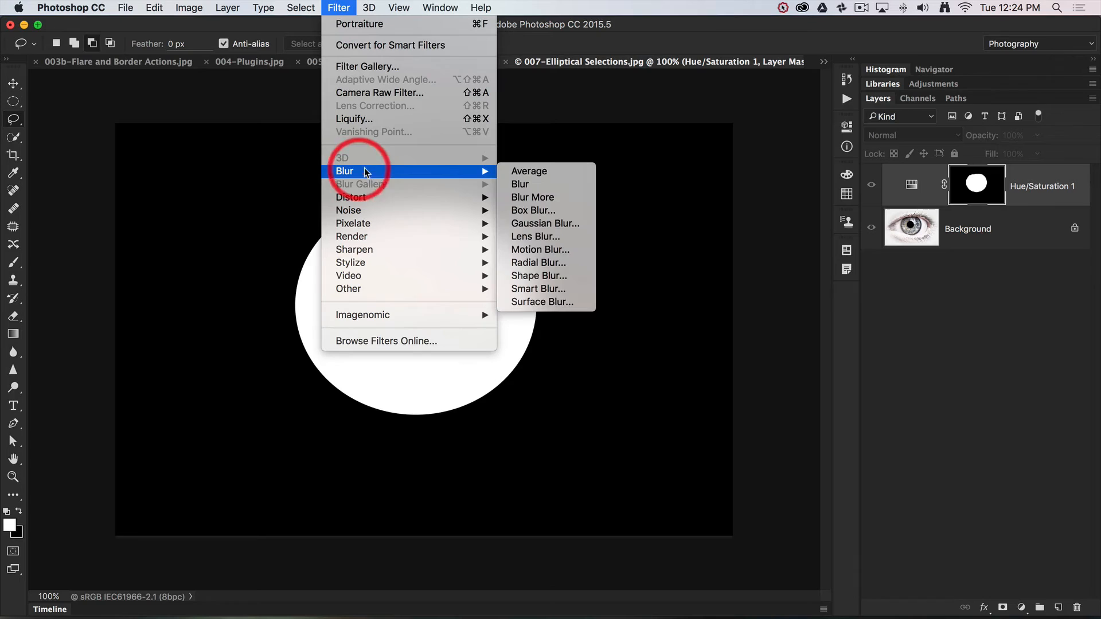
left_click(544, 223)
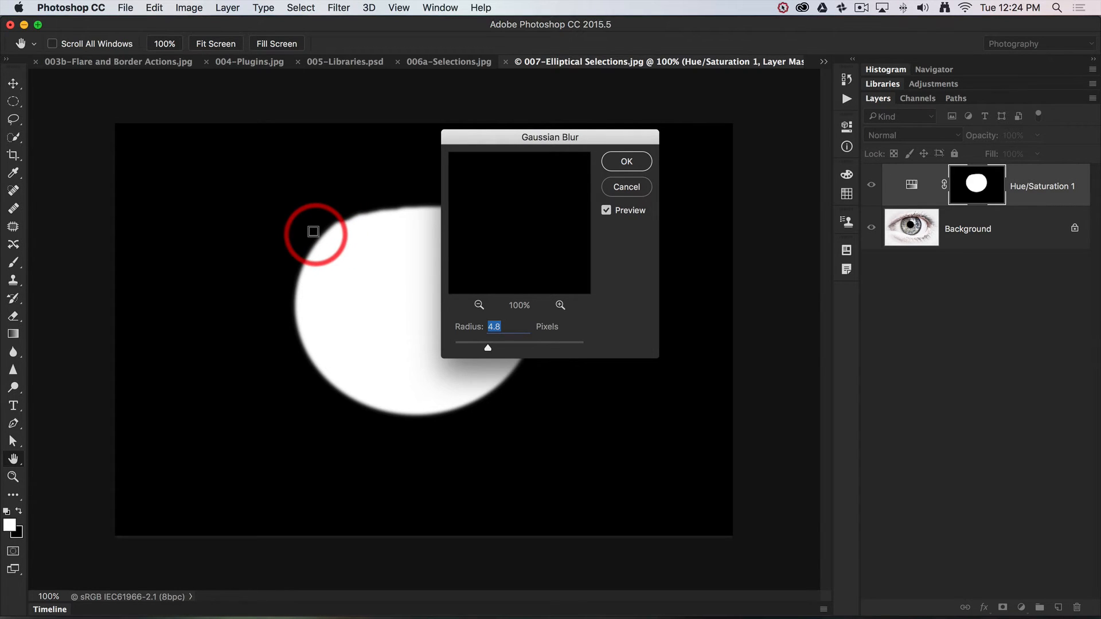
mouse_move(626, 169)
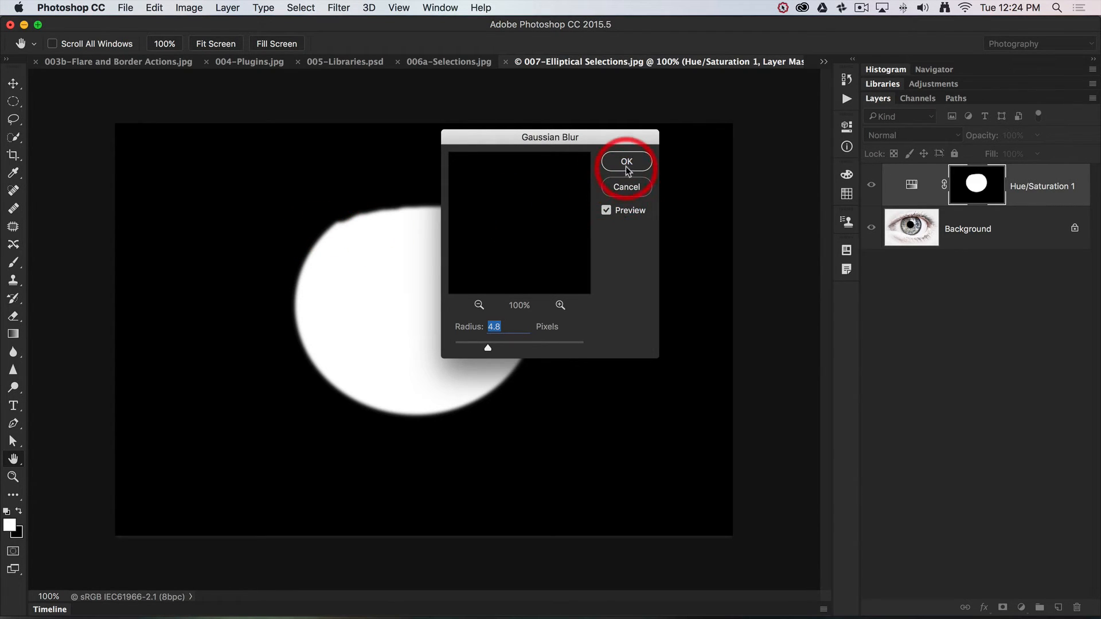
left_click(626, 161)
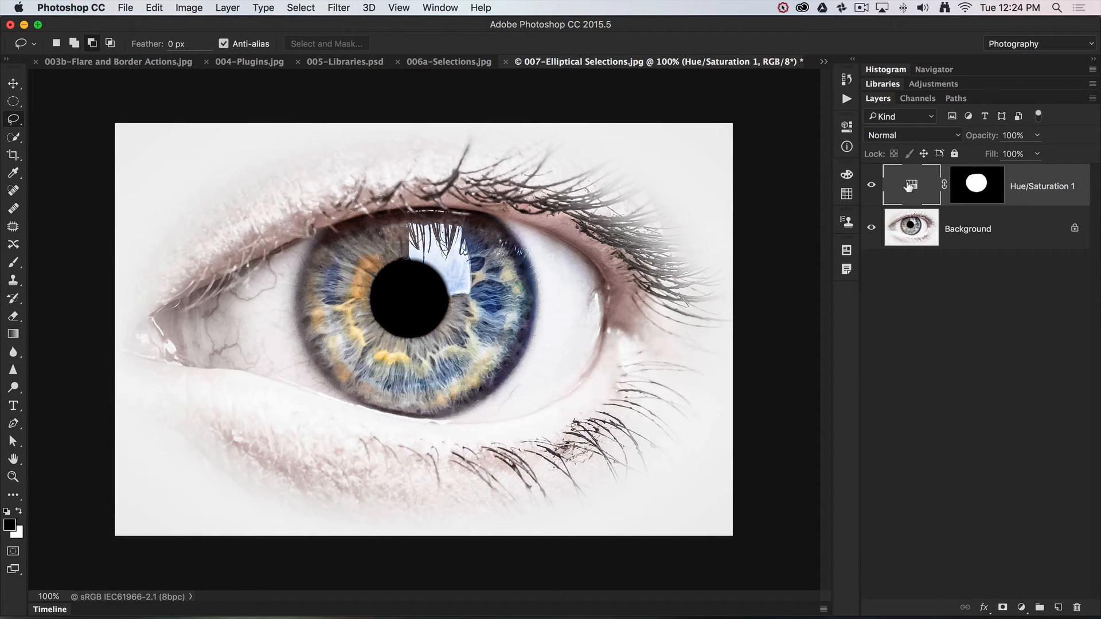
- Target the layer mask and show it as a translucent red rubylith overlay on the eye photo
left_click(975, 183)
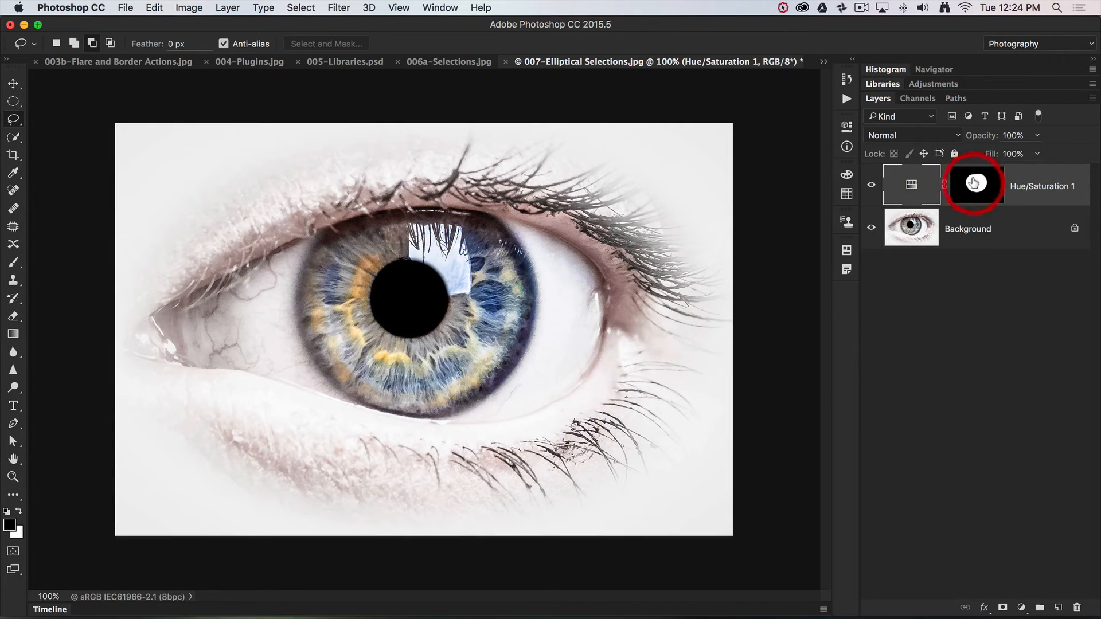
mouse_move(974, 183)
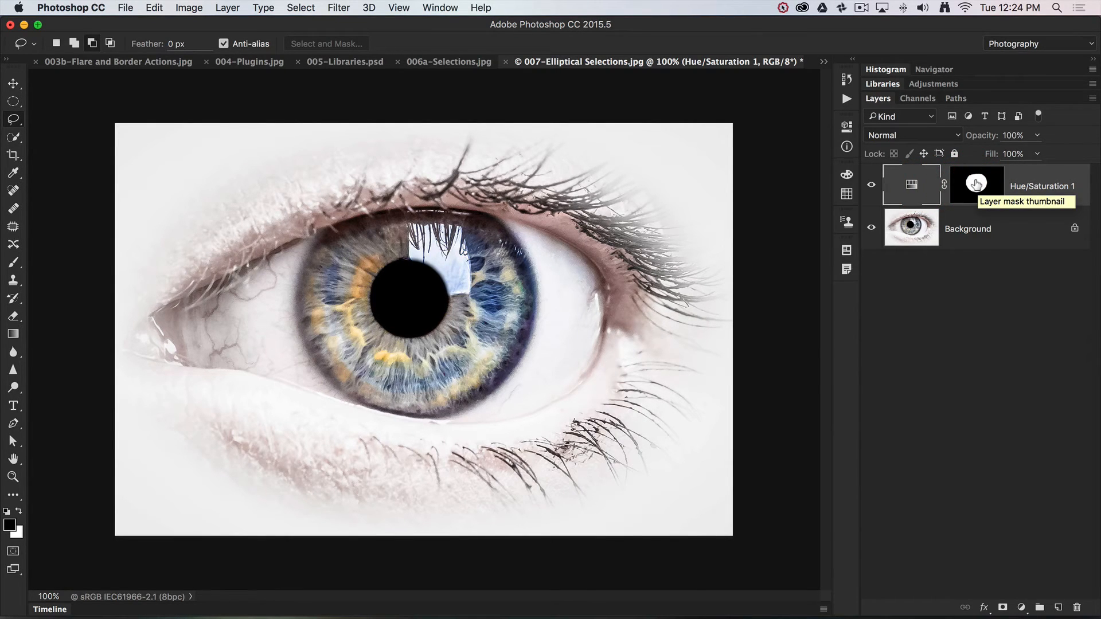
left_click(976, 184)
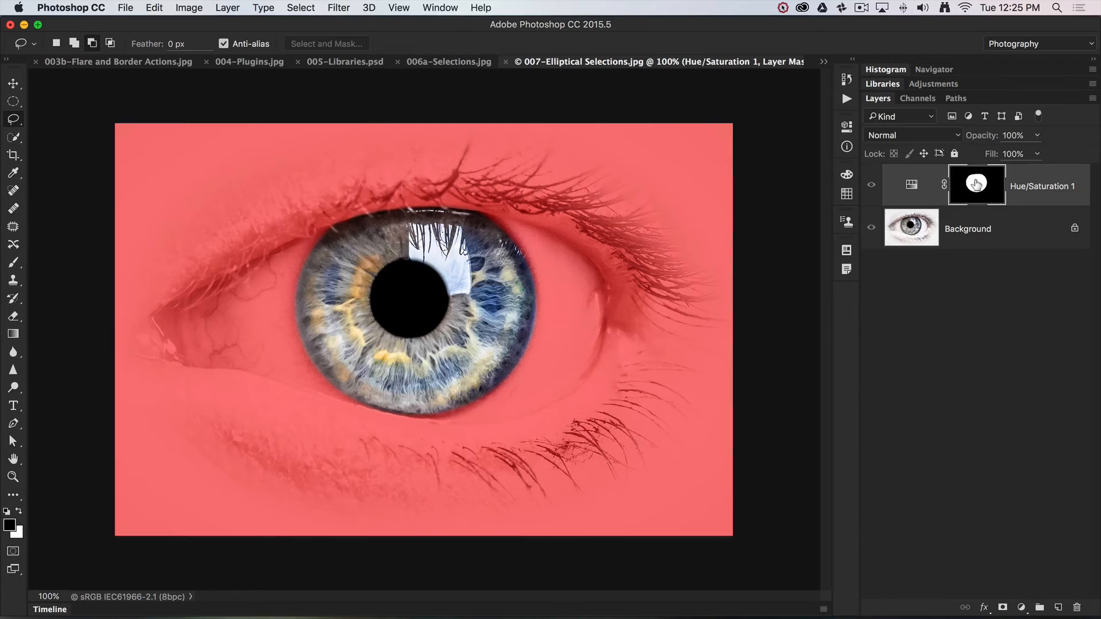
- Open Layer Mask Display Options (red, 50% opacity) and its overlay colour swatch
right_click(975, 183)
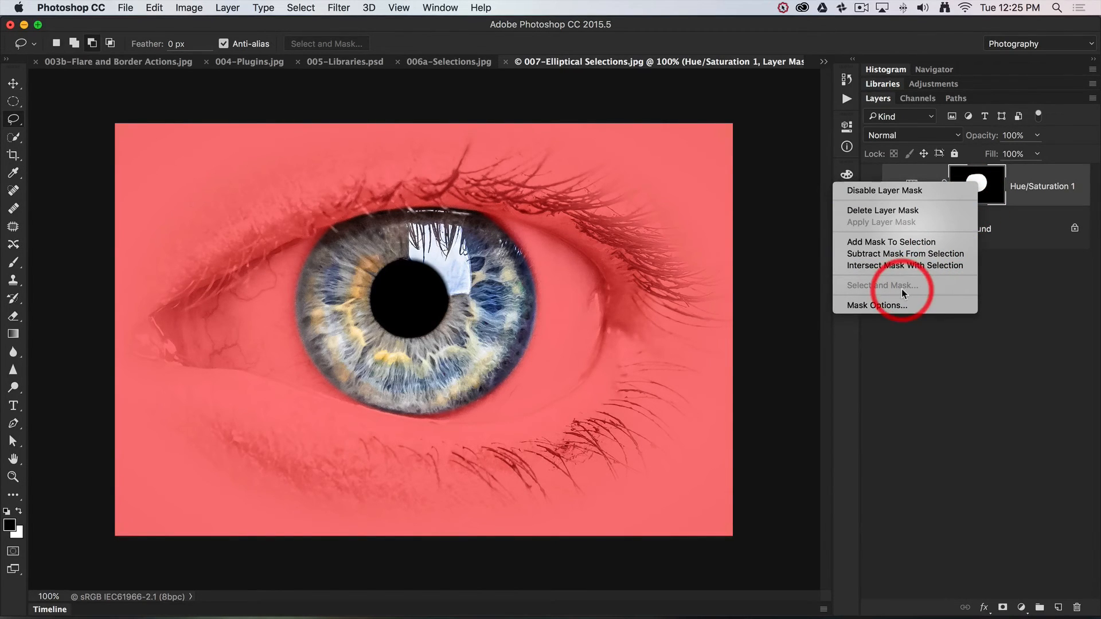
mouse_move(876, 305)
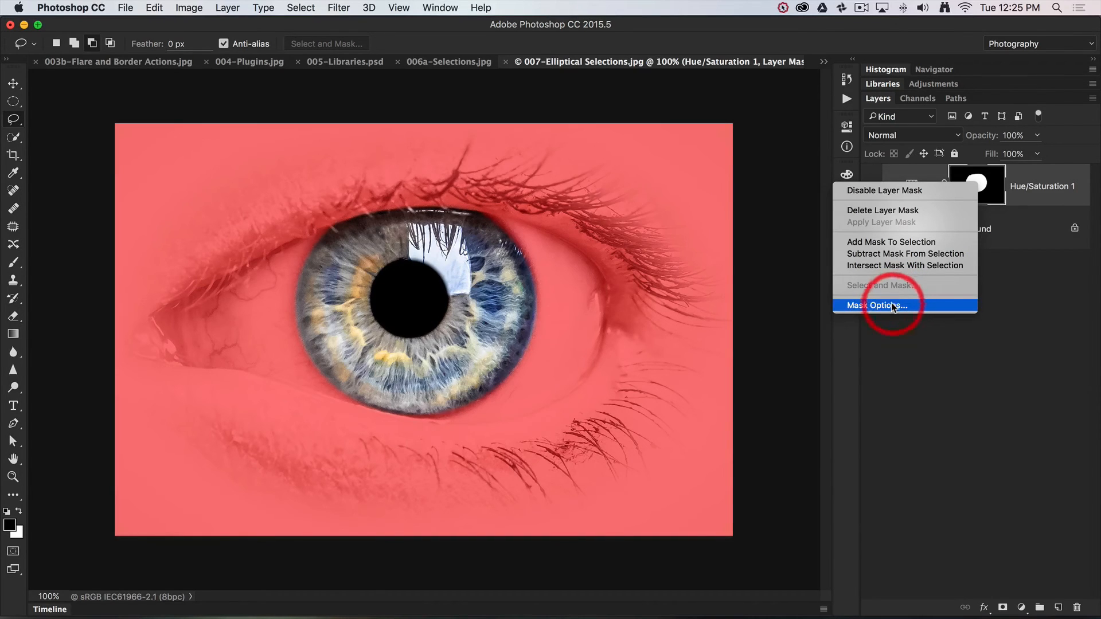
left_click(876, 305)
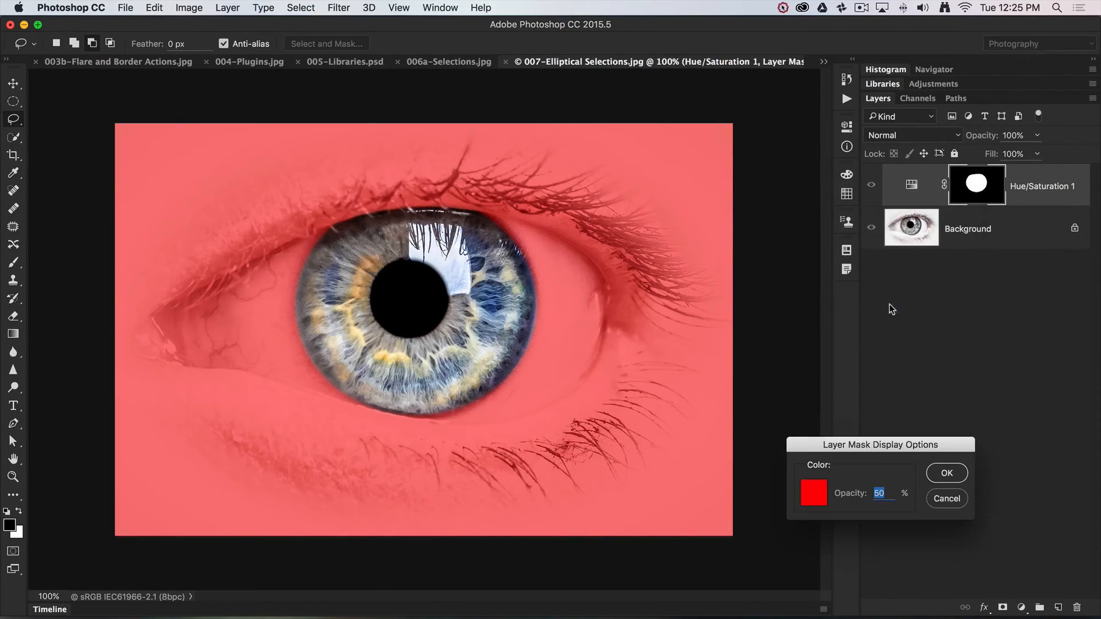
left_click(813, 492)
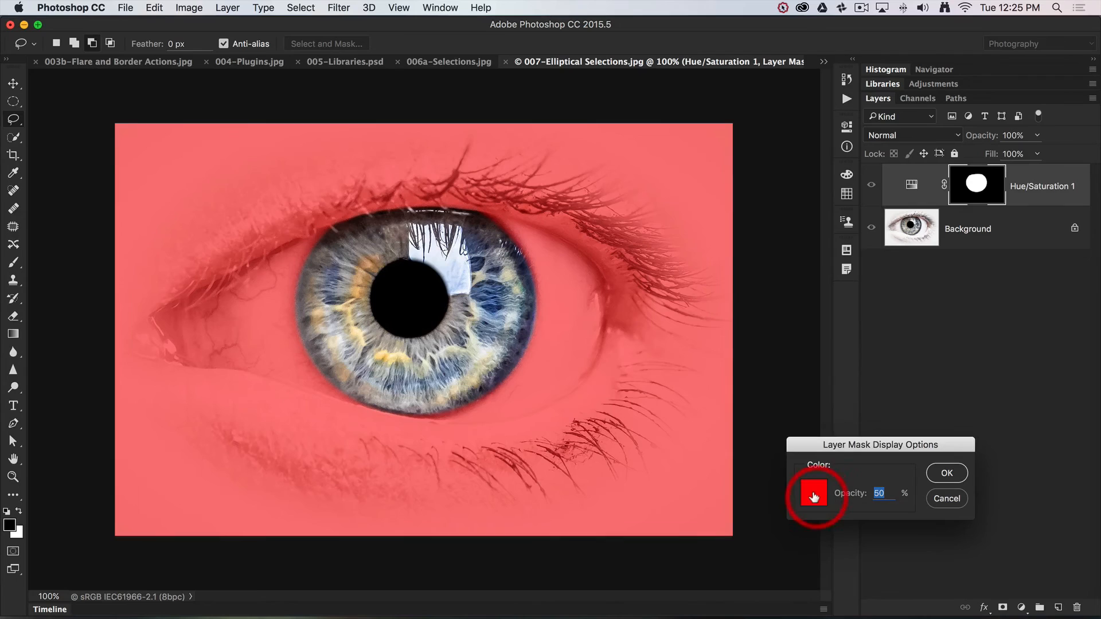
- Change the mask overlay colour from red to green (00ff00) and confirm the display options
left_click(814, 497)
type("00ff00")
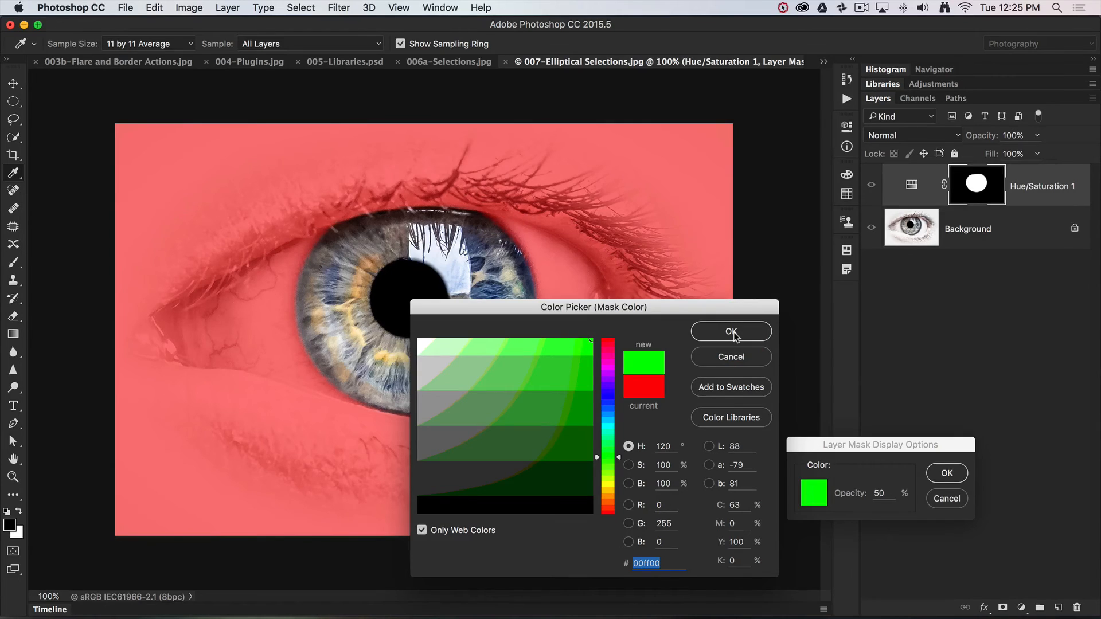
left_click(731, 330)
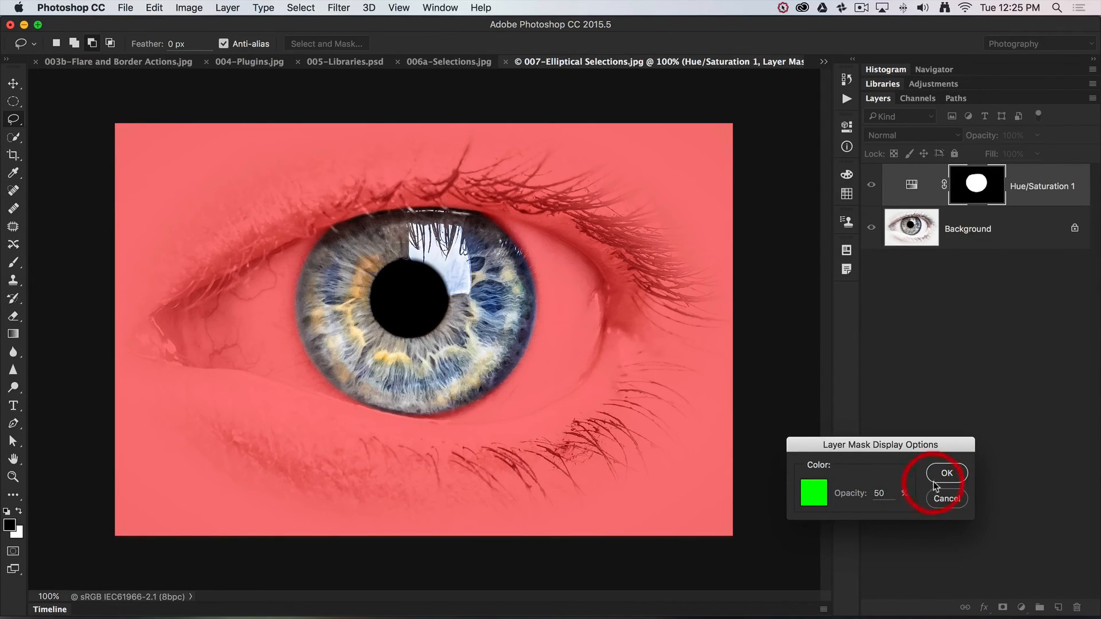
left_click(944, 472)
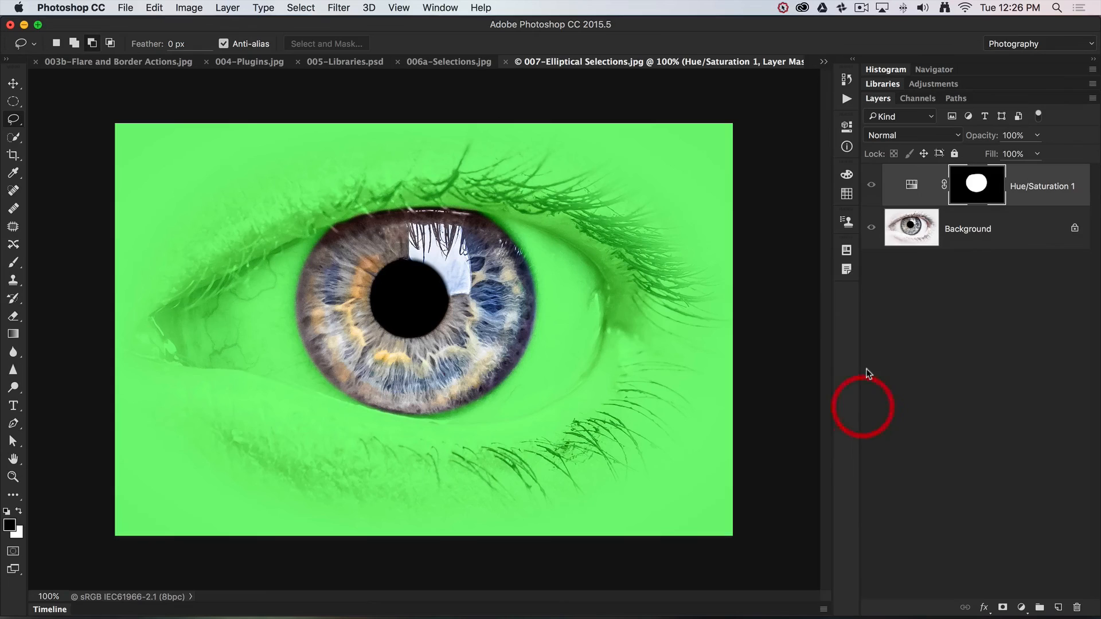
mouse_move(911, 183)
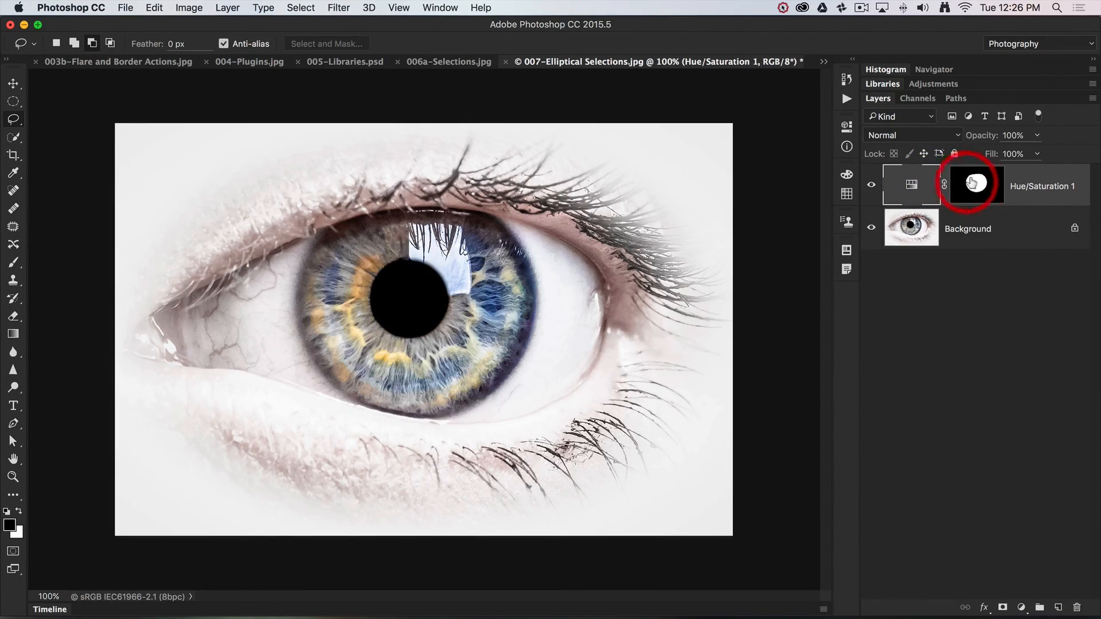
- Turn off the green overlay and return to the normal eye photo view
left_click(973, 183)
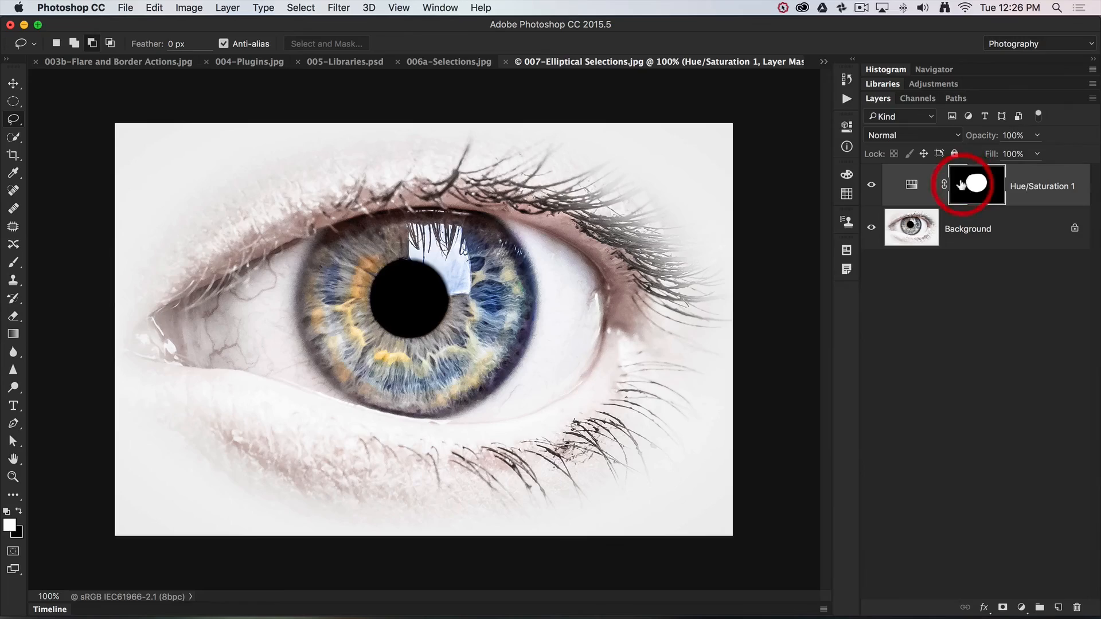
left_click(975, 183)
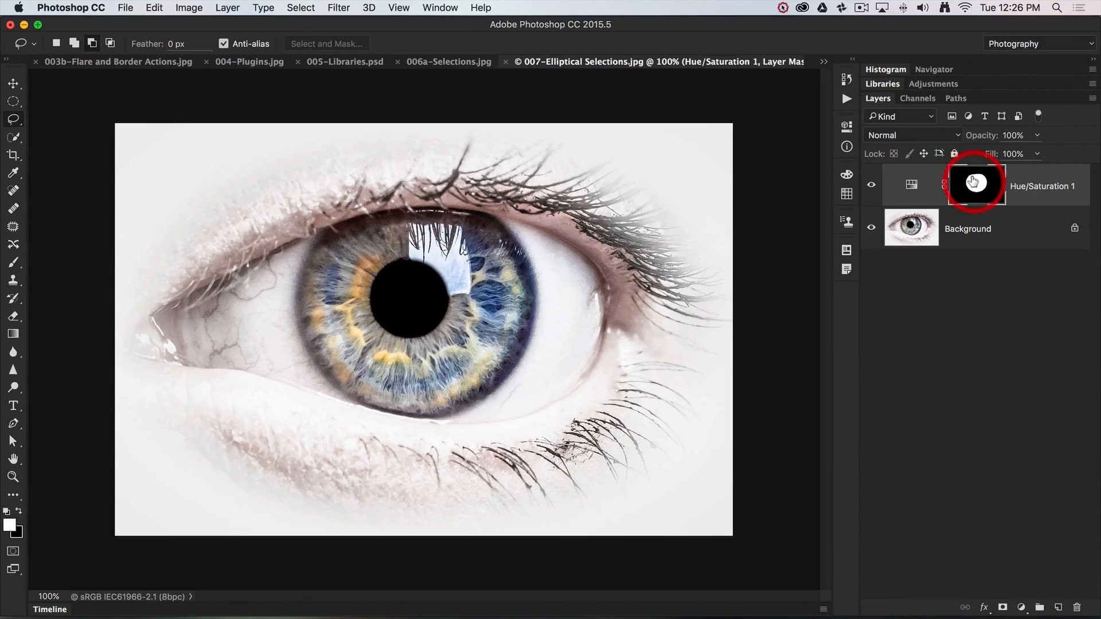